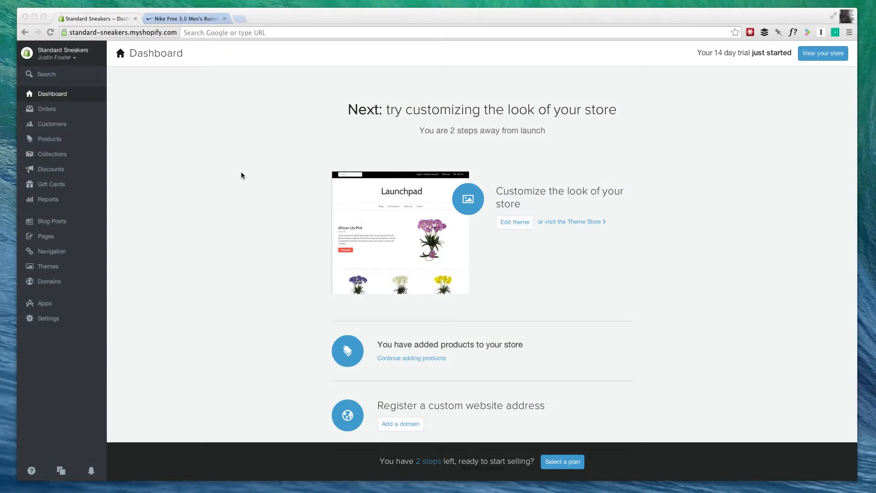
{"action": "mouse_move", "coordinate": [234, 170]}
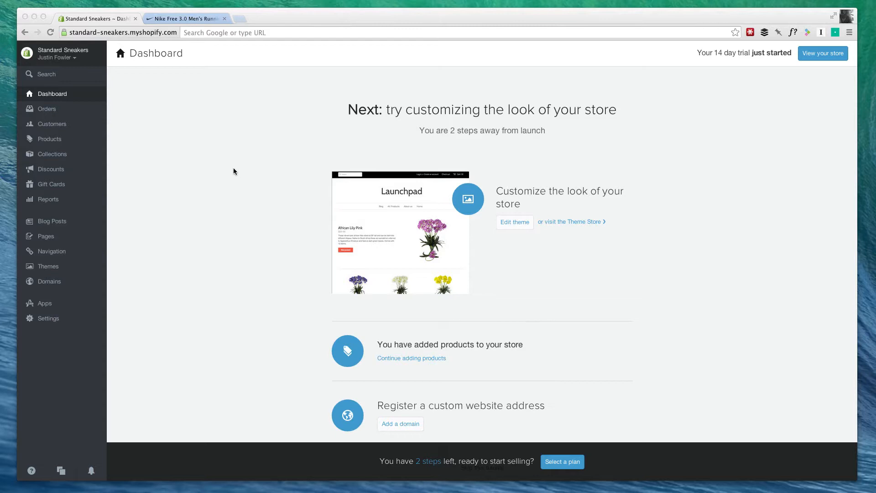
{"action": "mouse_move", "coordinate": [216, 156]}
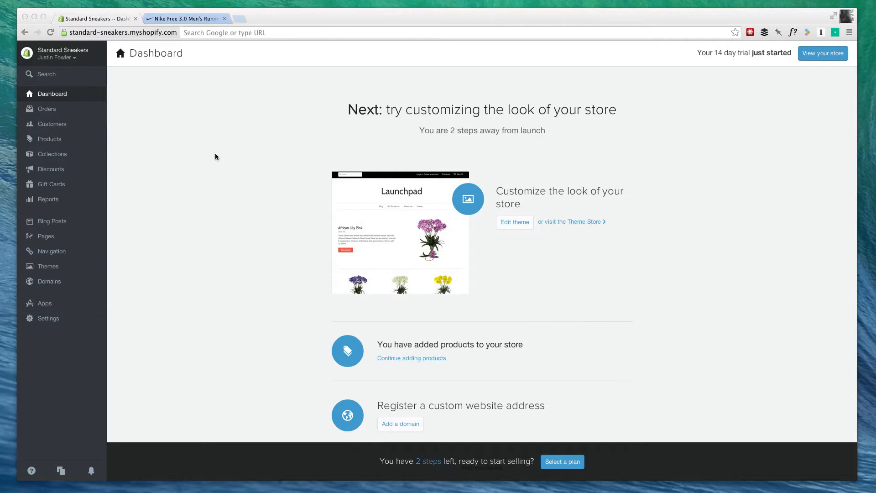
{"action": "mouse_move", "coordinate": [243, 25]}
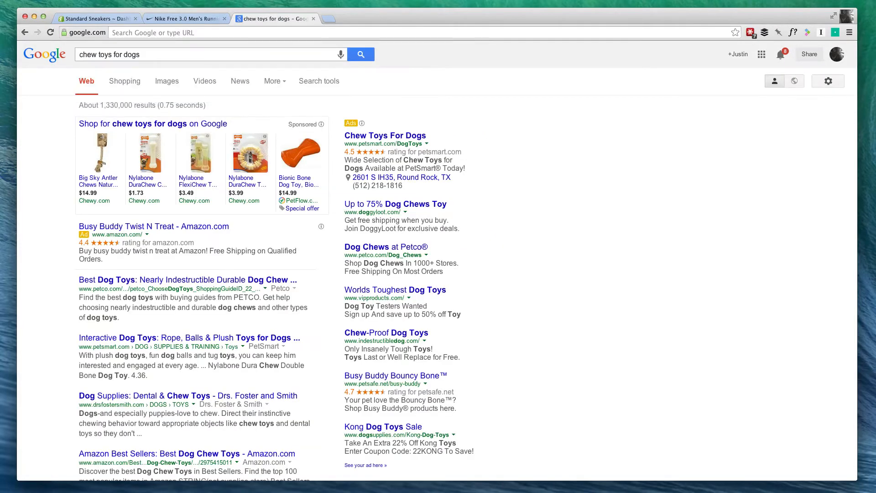
Highlight the keywords 'dog chews' and 'dog toys' in the Petco result snippet.
{"action": "scroll", "scroll_direction": "down", "scroll_amount": 3}
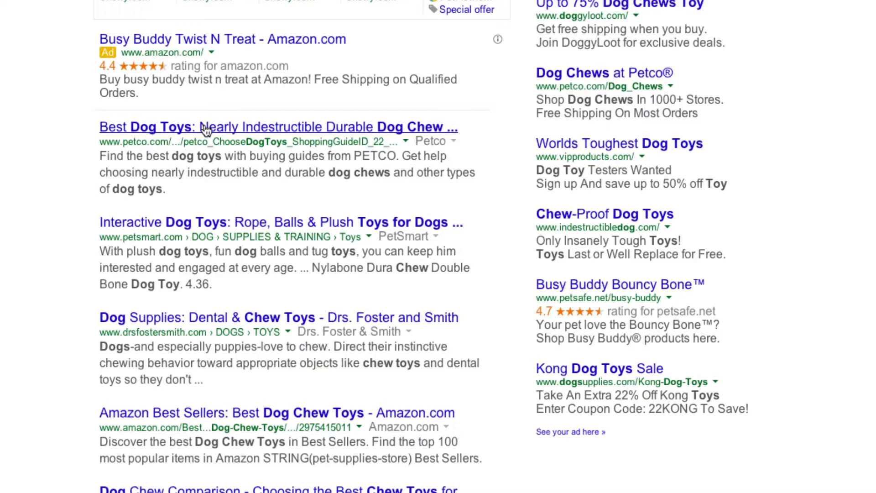
{"action": "mouse_move", "coordinate": [358, 130]}
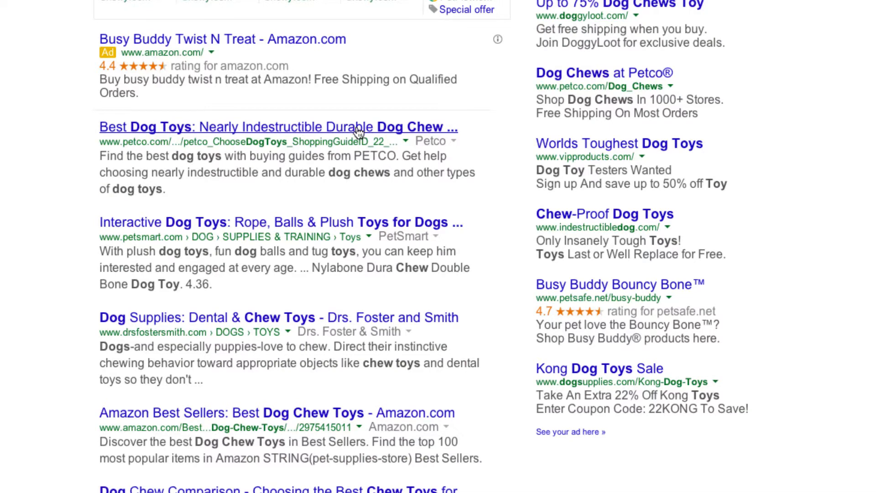
{"action": "mouse_move", "coordinate": [456, 140]}
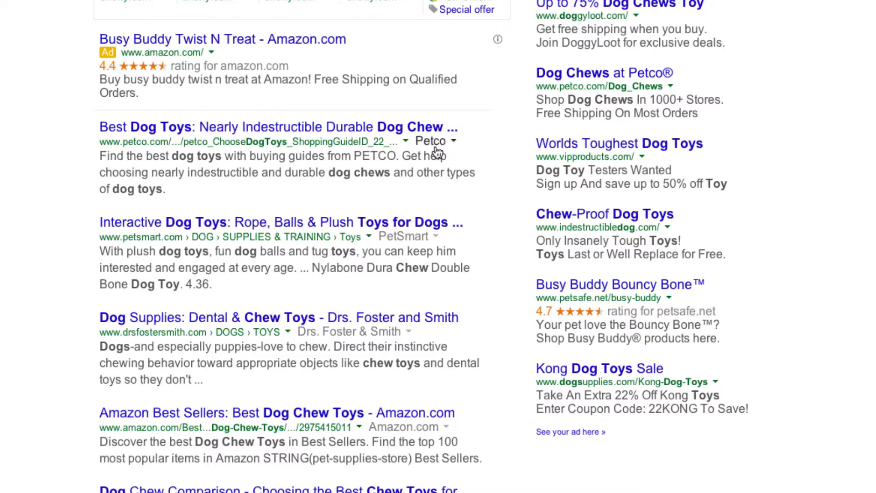
{"action": "mouse_move", "coordinate": [456, 134]}
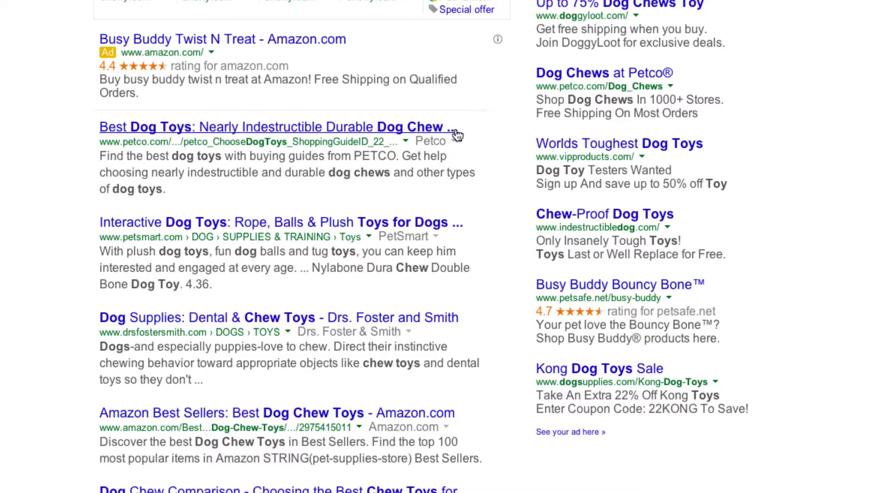
{"action": "mouse_move", "coordinate": [475, 142]}
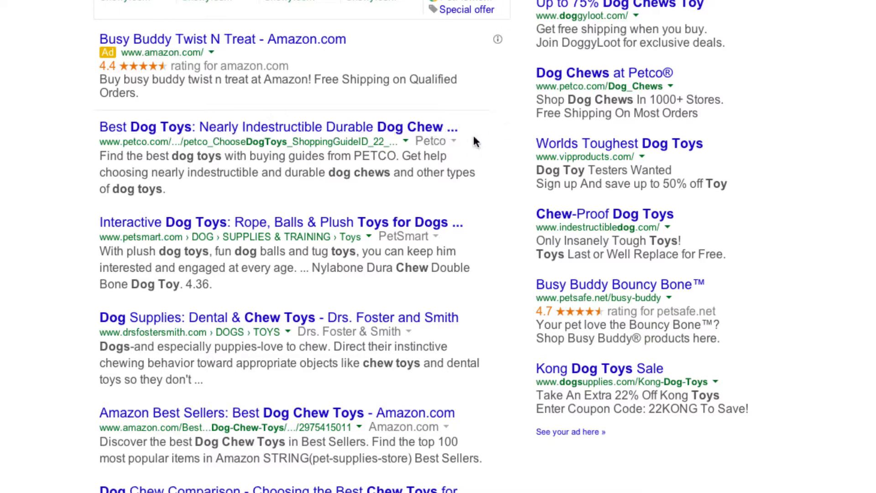
{"action": "mouse_move", "coordinate": [178, 127]}
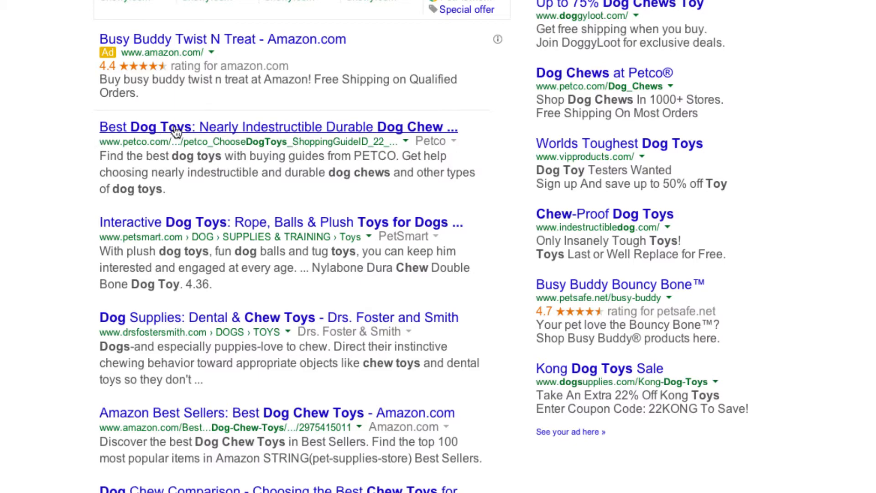
{"action": "mouse_move", "coordinate": [452, 138]}
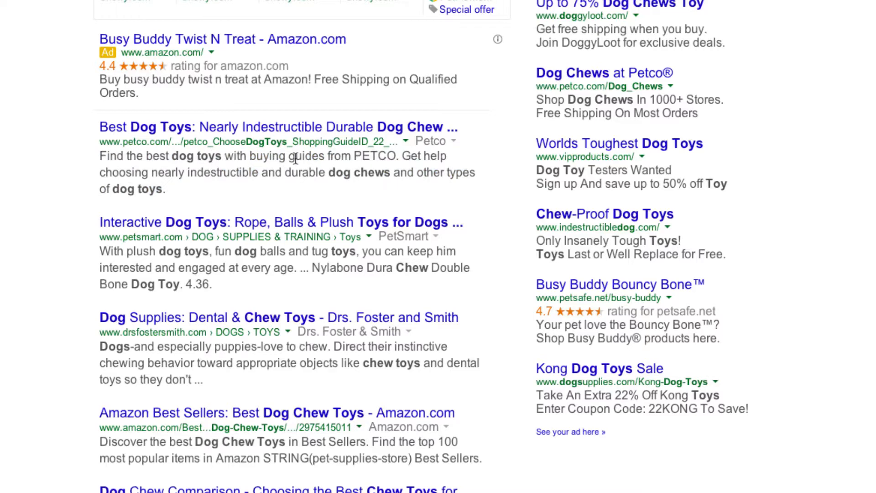
{"action": "mouse_move", "coordinate": [186, 158]}
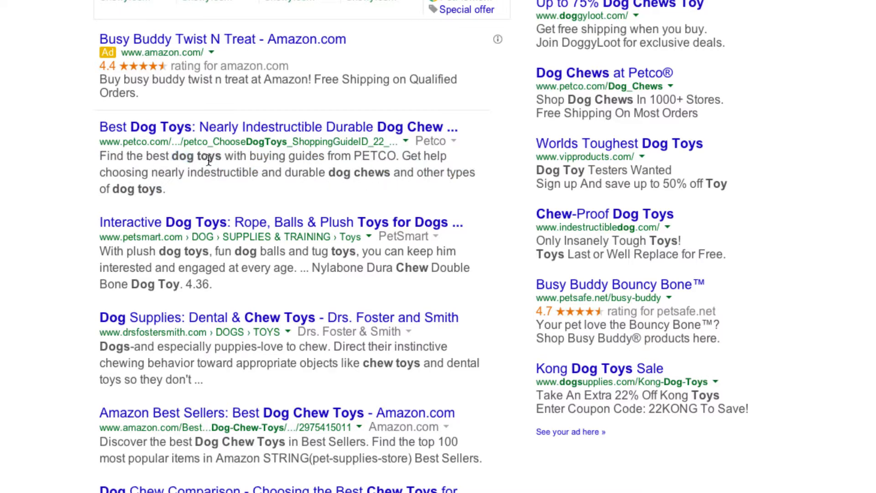
{"action": "double_click", "coordinate": [358, 173]}
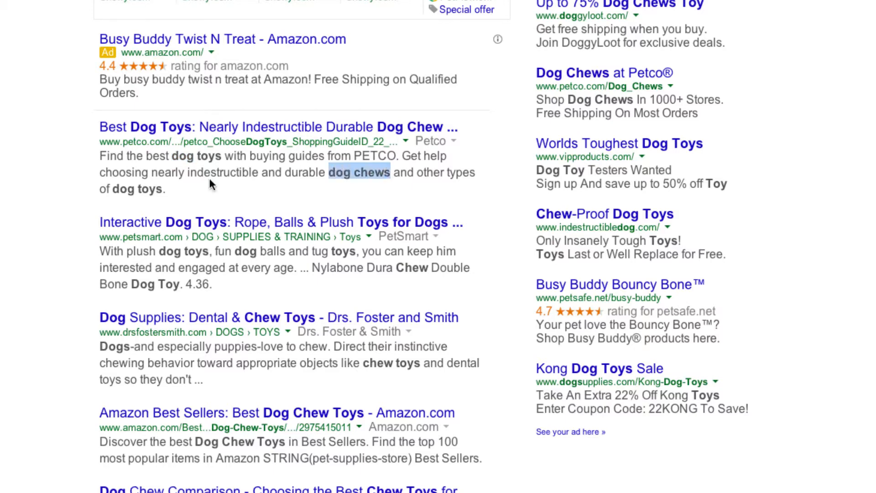
{"action": "double_click", "coordinate": [138, 188]}
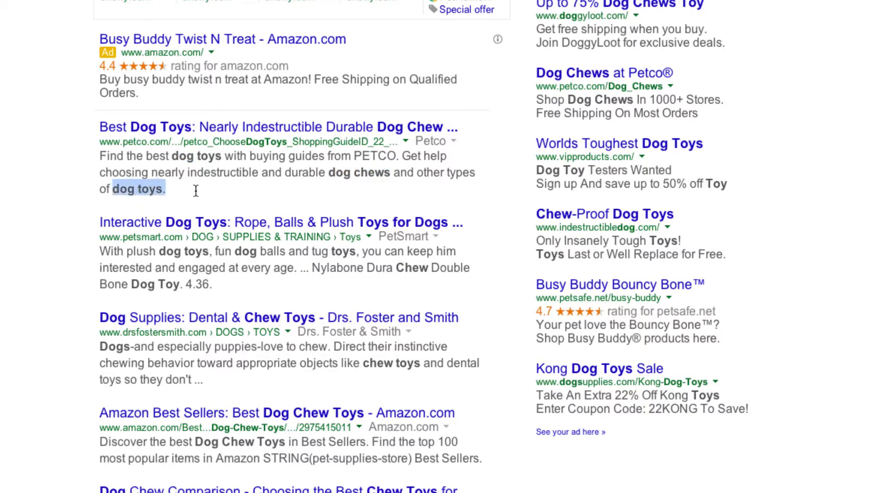
{"action": "double_click", "coordinate": [305, 173]}
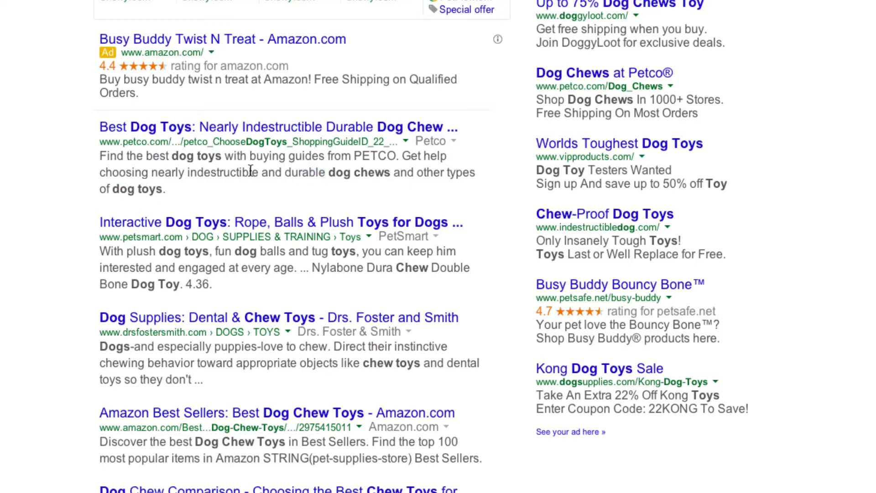
{"action": "mouse_move", "coordinate": [118, 129]}
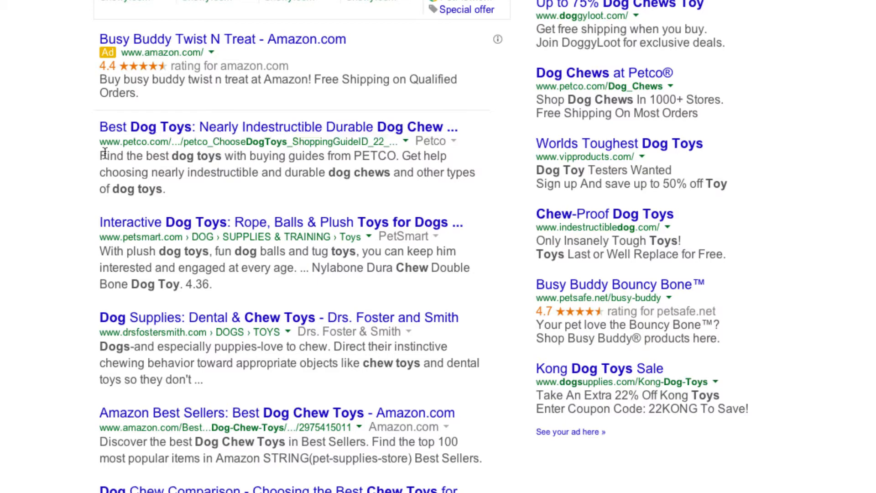
{"action": "left_click_drag", "start_coordinate": [101, 156], "coordinate": [163, 189]}
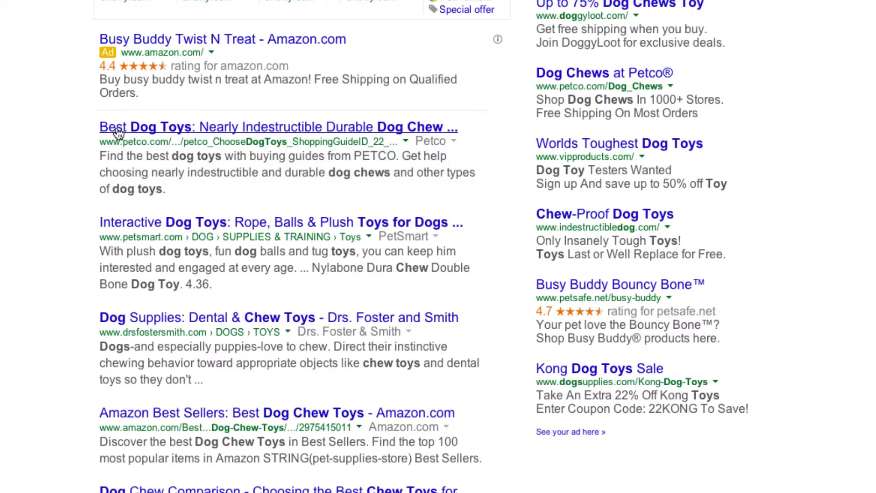
{"action": "mouse_move", "coordinate": [243, 170]}
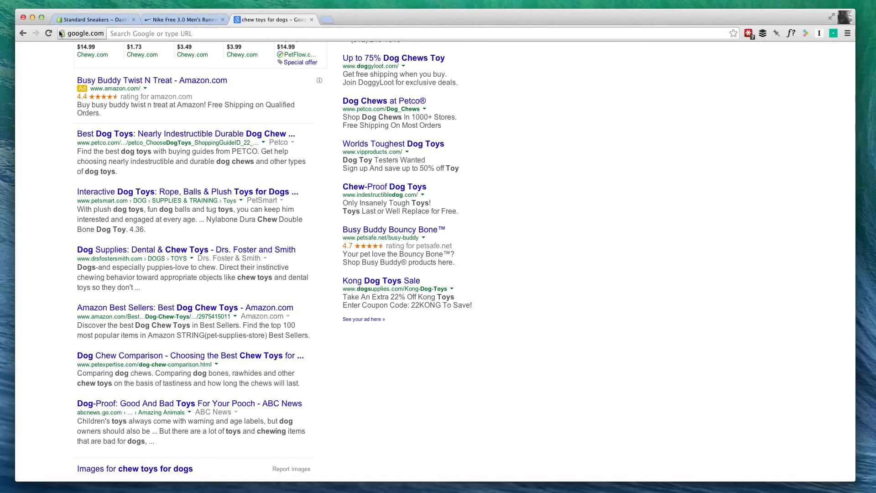
Start a new product from Products > Add a product, glancing at the Nike Free 3.0 page for reference.
{"action": "left_click", "coordinate": [95, 19]}
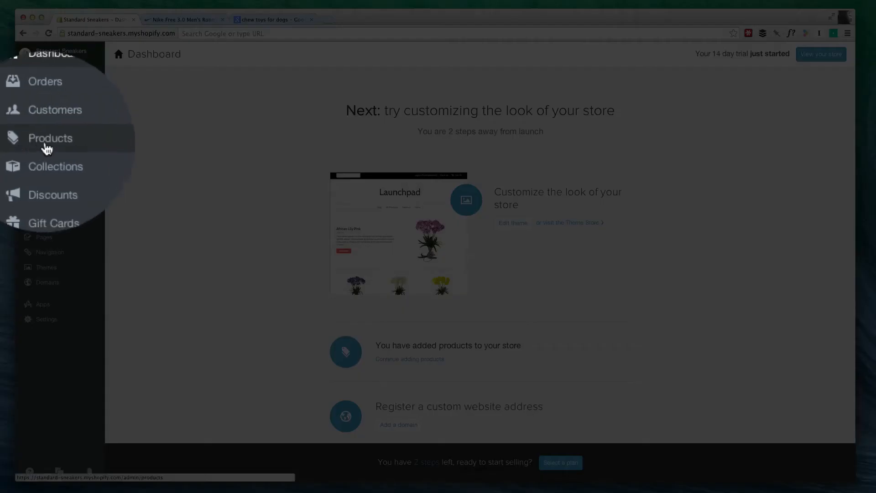
{"action": "left_click", "coordinate": [50, 137]}
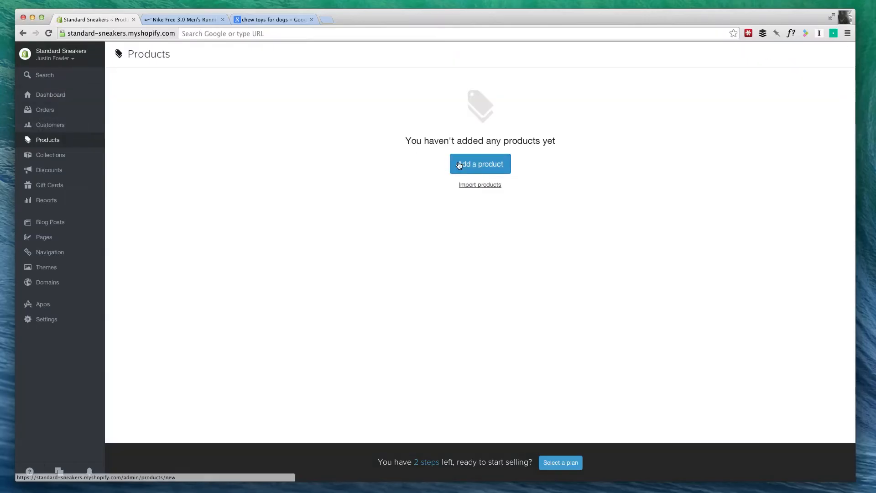
{"action": "left_click", "coordinate": [479, 163]}
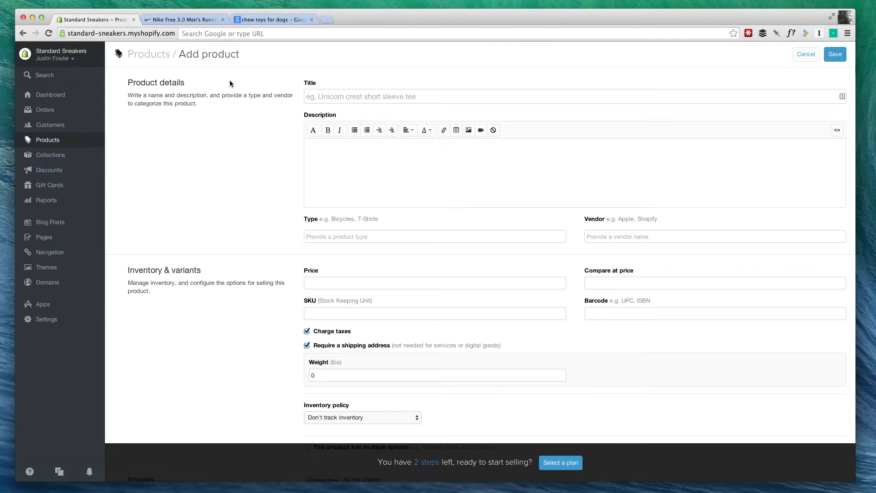
{"action": "left_click", "coordinate": [184, 19]}
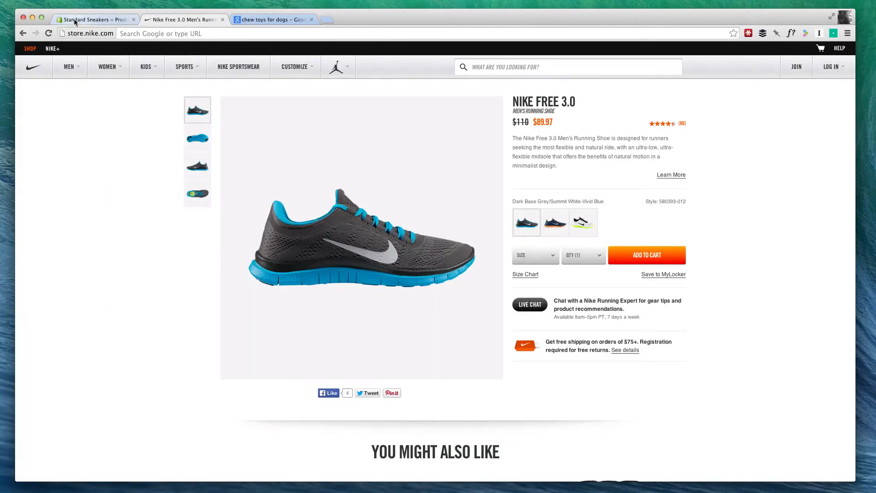
{"action": "left_click", "coordinate": [95, 20]}
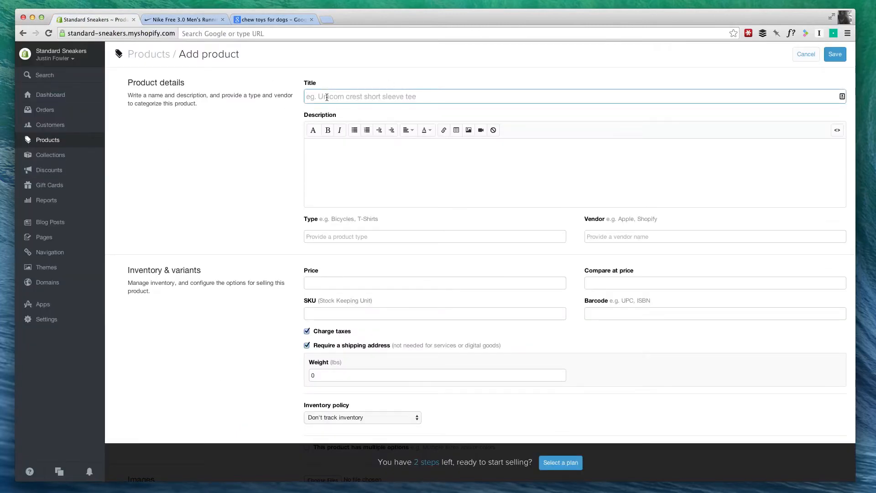
Title the product 'Nike Free 3.0' and move down to the Search Engines section.
{"action": "type", "text": "Nike Free 3.0"}
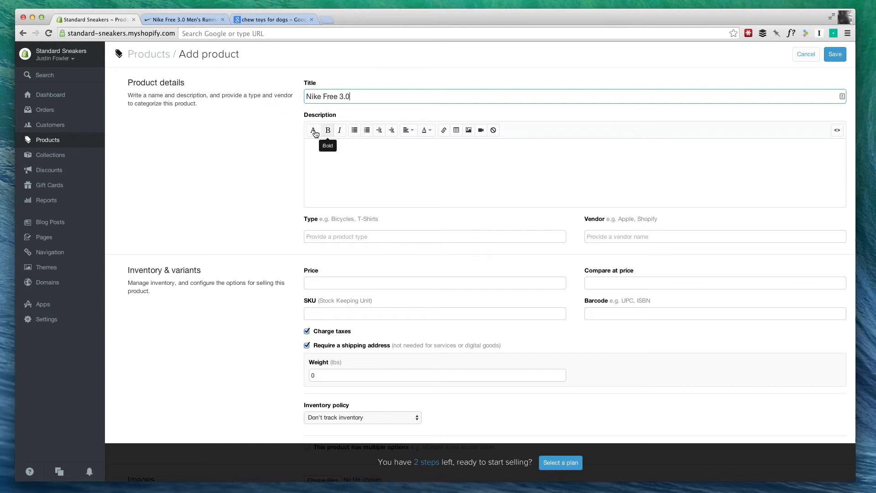
{"action": "scroll", "scroll_direction": "down", "scroll_amount": 3}
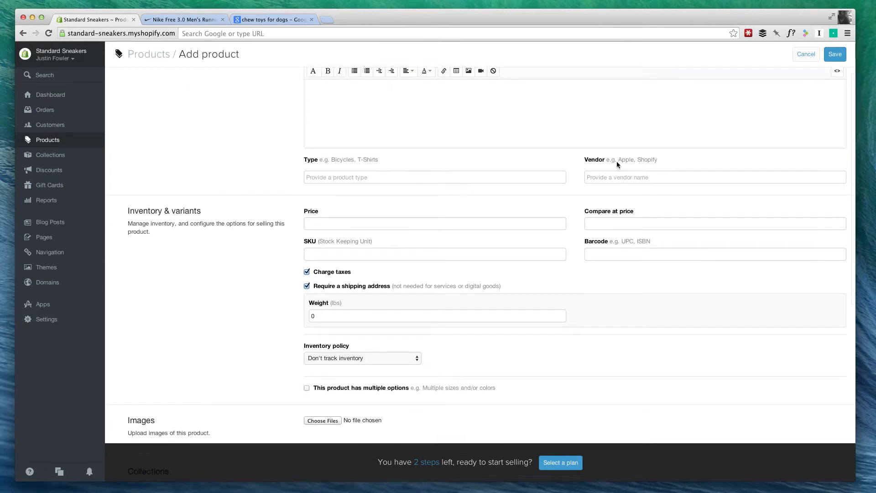
{"action": "scroll", "scroll_direction": "down", "scroll_amount": 3}
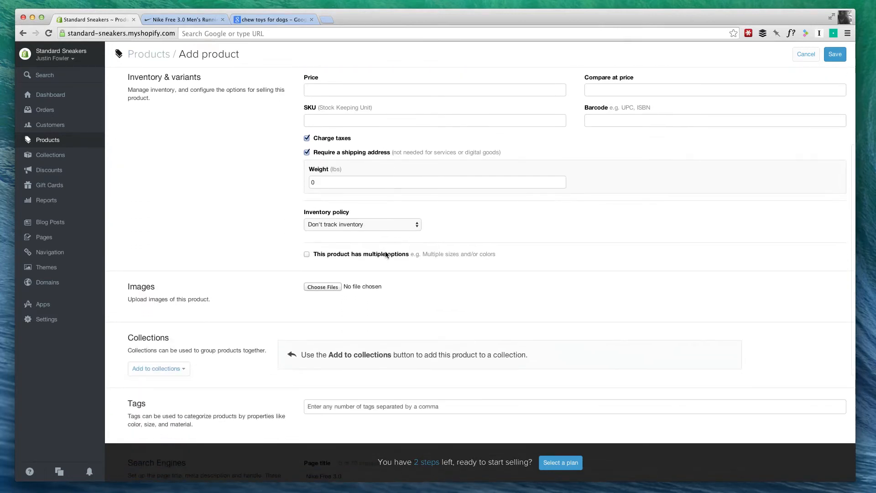
{"action": "scroll", "scroll_direction": "down", "scroll_amount": 3}
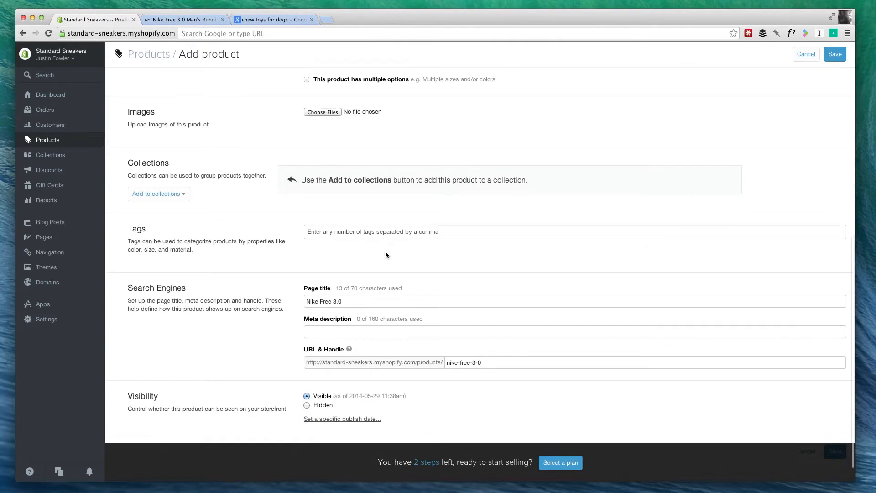
{"action": "scroll", "scroll_direction": "down", "scroll_amount": 3}
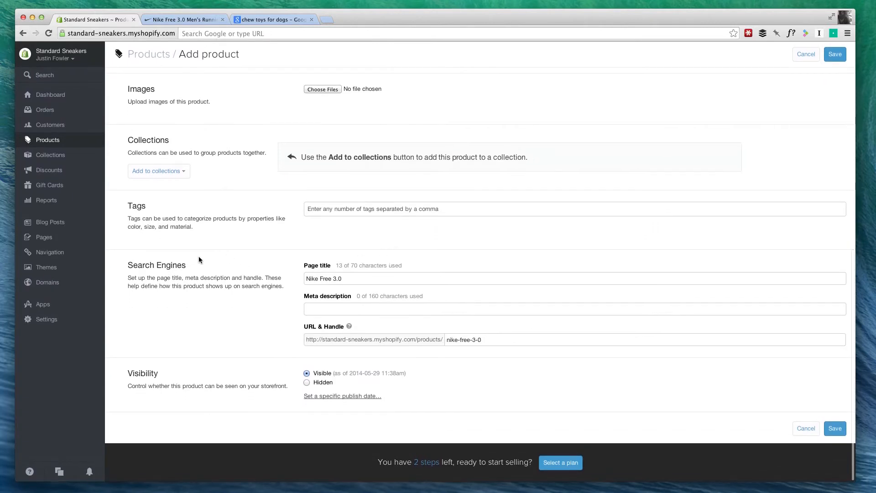
{"action": "mouse_move", "coordinate": [307, 268]}
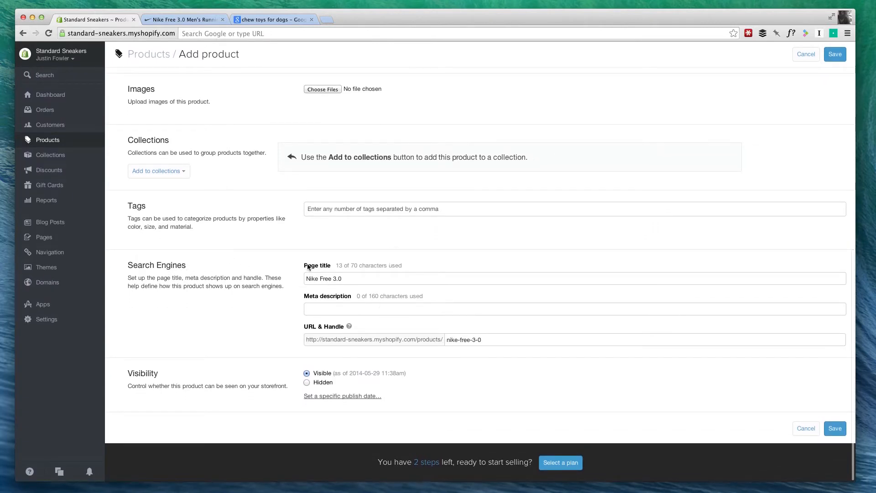
Extend the page title to 'Nike Free 3.0 Men's Running Shoes | Standard Sneakers'.
{"action": "scroll", "scroll_direction": "down", "scroll_amount": 3}
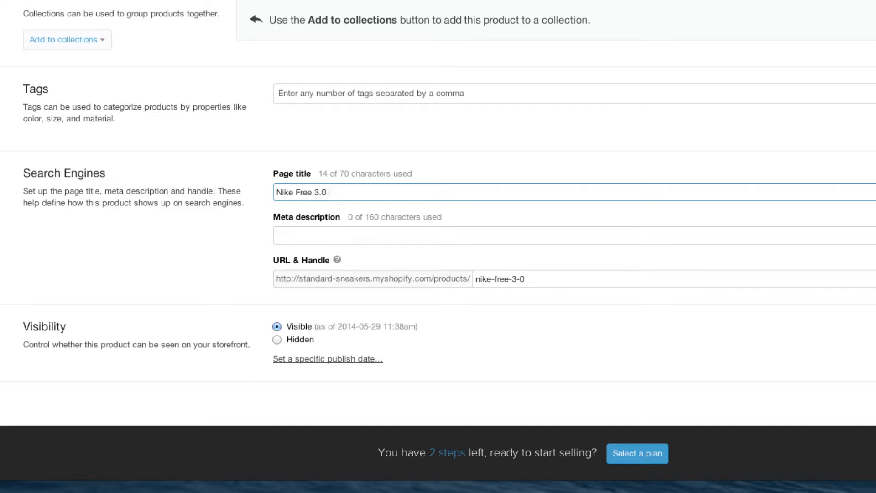
{"action": "type", "text": "Mens' R"}
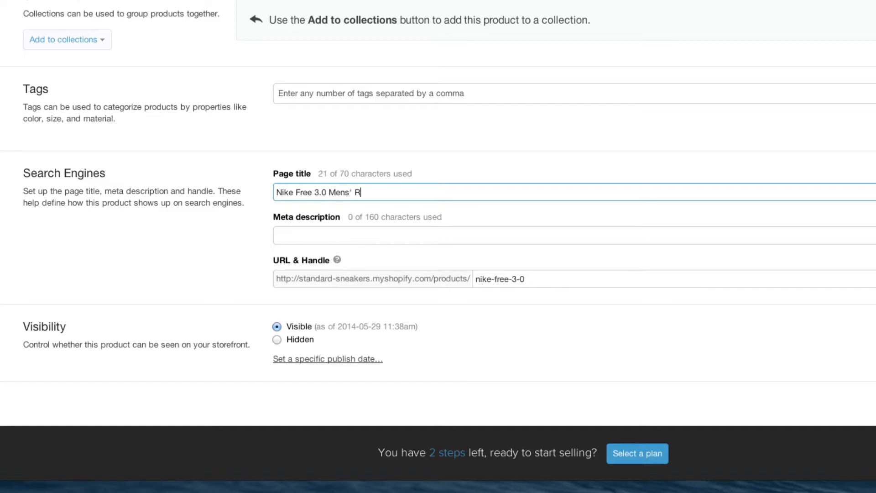
{"action": "type", "text": "unning Shoes"}
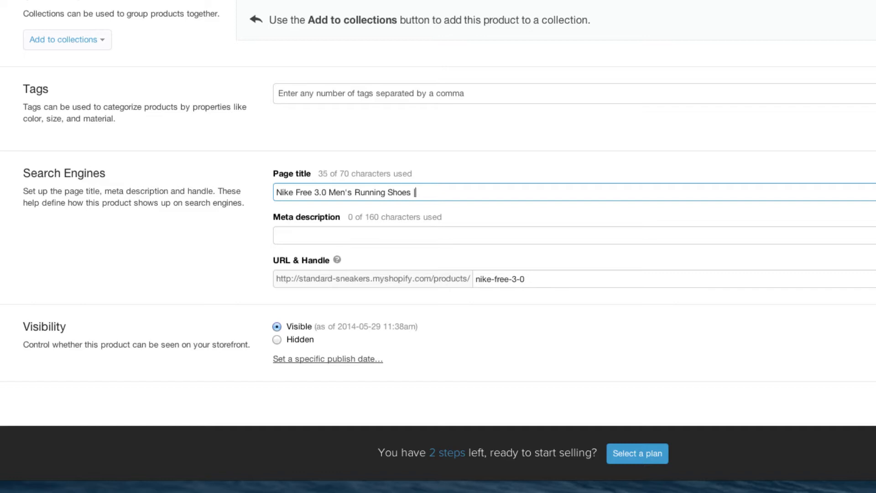
{"action": "type", "text": "| S"}
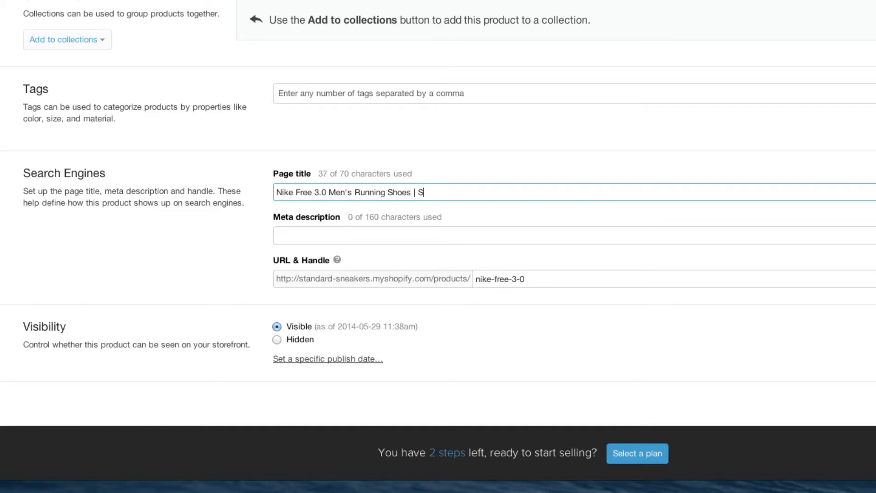
{"action": "type", "text": "tandard Sneakers"}
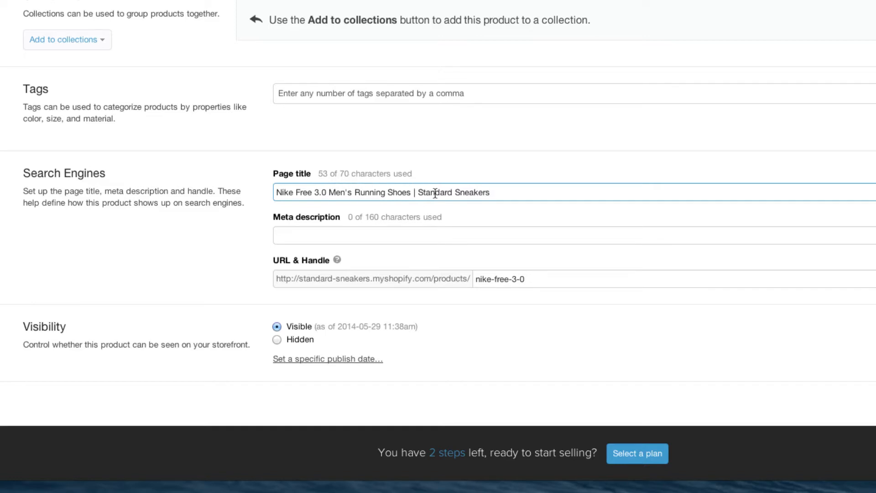
{"action": "mouse_move", "coordinate": [509, 181]}
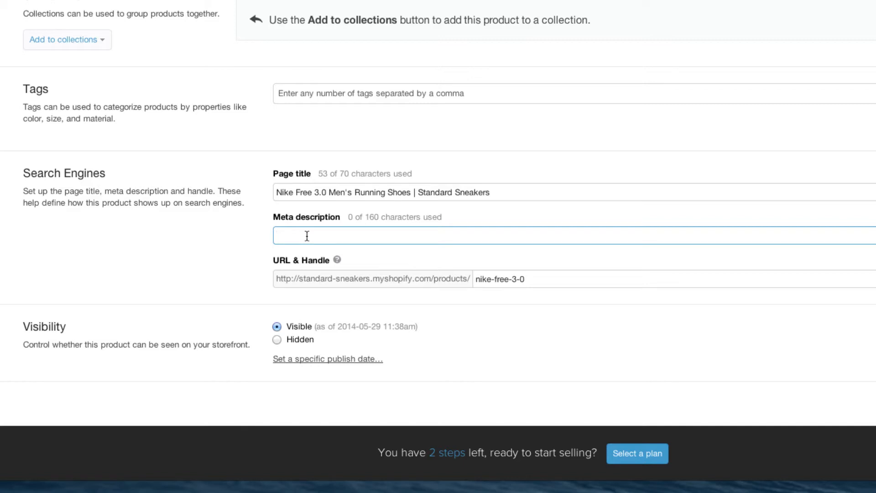
Write the meta description calling the Nike men's running shoes comfortable, durable, flexible and adaptable.
{"action": "type", "text": "These men's running shoes by Nike are very comfortable and durable. The Nike Free 3.0 shoe is very flexible and adaptable to the runner's foot."}
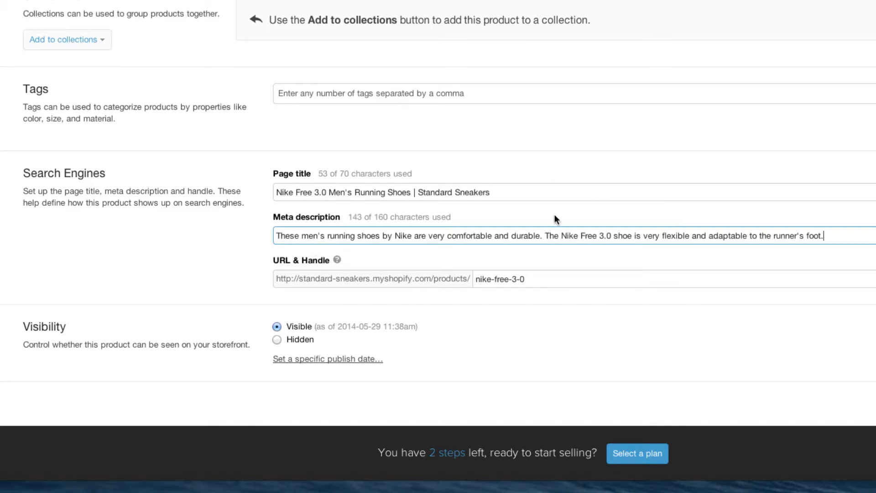
{"action": "double_click", "coordinate": [353, 235]}
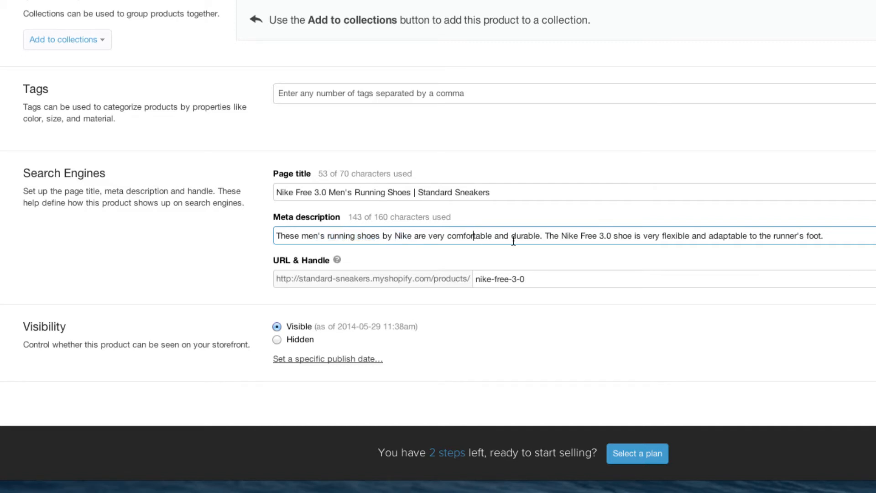
{"action": "mouse_move", "coordinate": [584, 236]}
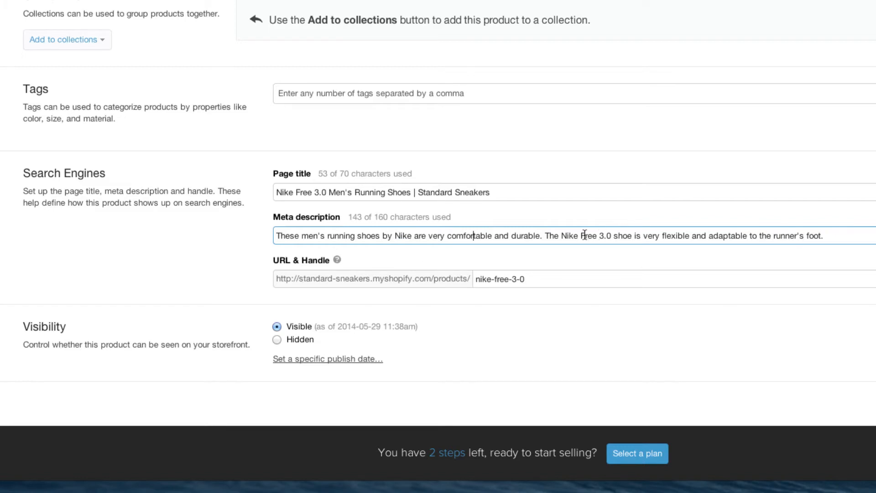
{"action": "double_click", "coordinate": [585, 235]}
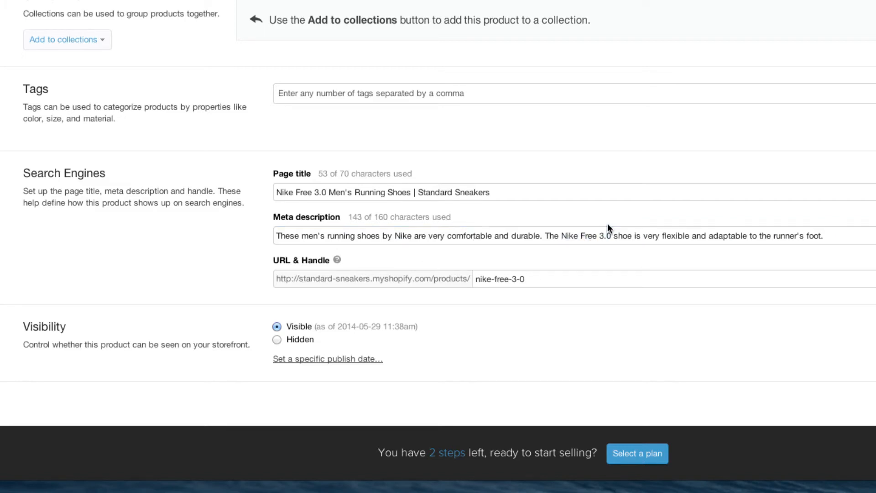
{"action": "mouse_move", "coordinate": [560, 207]}
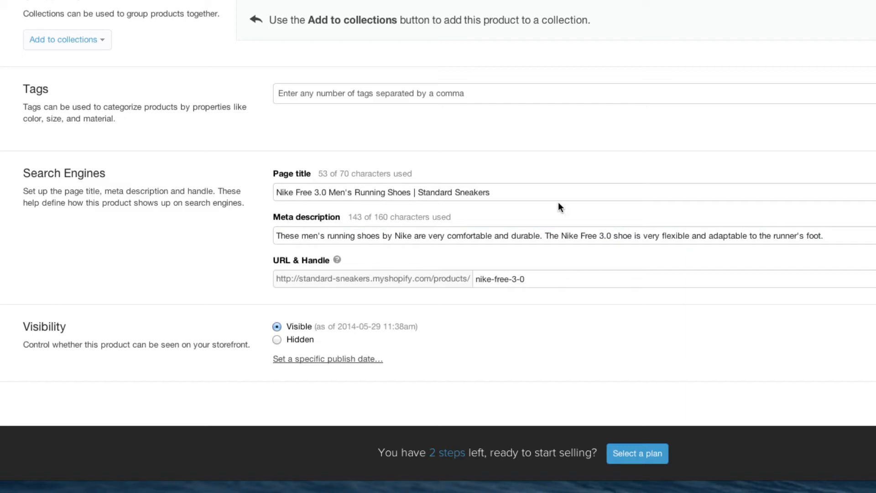
{"action": "mouse_move", "coordinate": [416, 236]}
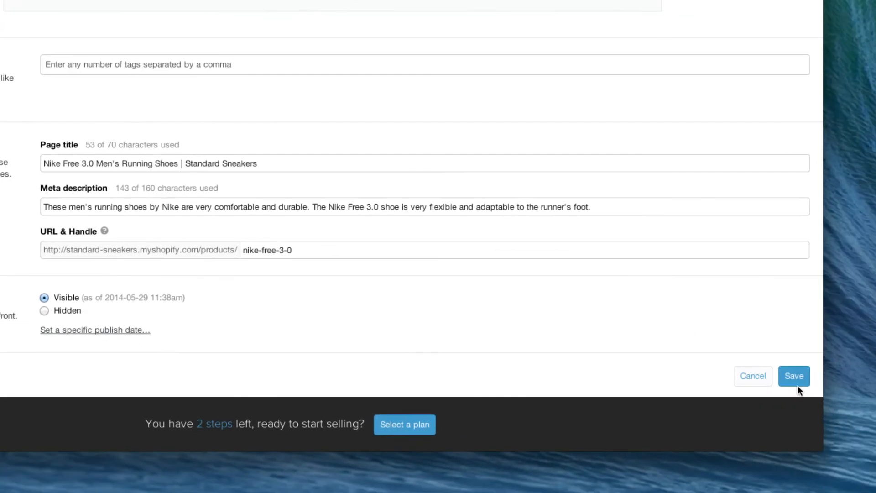
Save the Nike Free 3.0 product.
{"action": "left_click", "coordinate": [793, 375]}
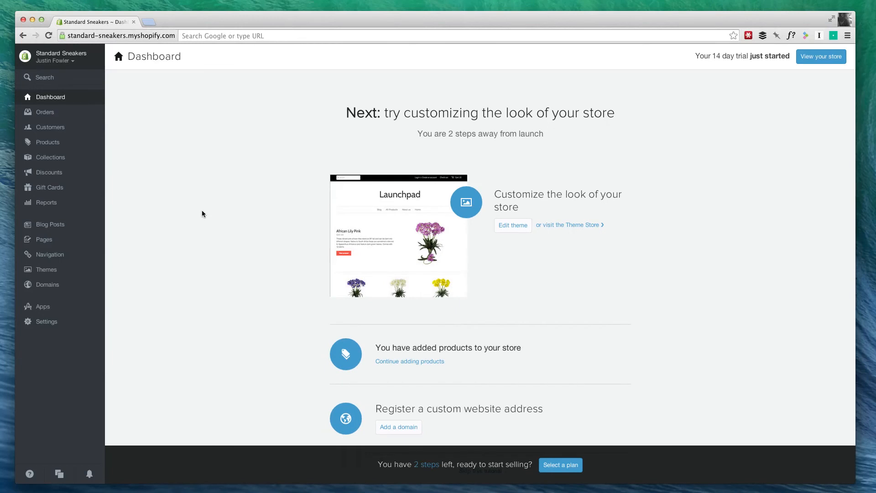
{"action": "mouse_move", "coordinate": [268, 193]}
{"action": "type", "text": "ana"}
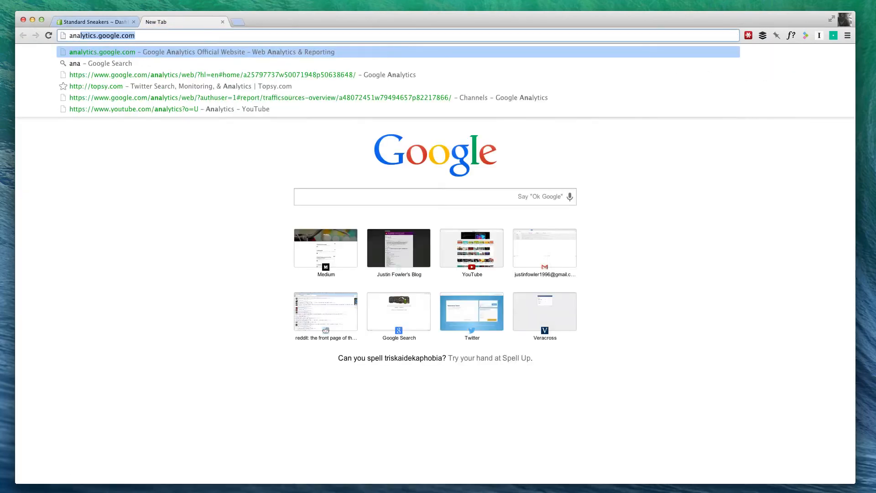
Load analytics.google.com and go to the Admin area to create a new account.
{"action": "key", "text": "Return"}
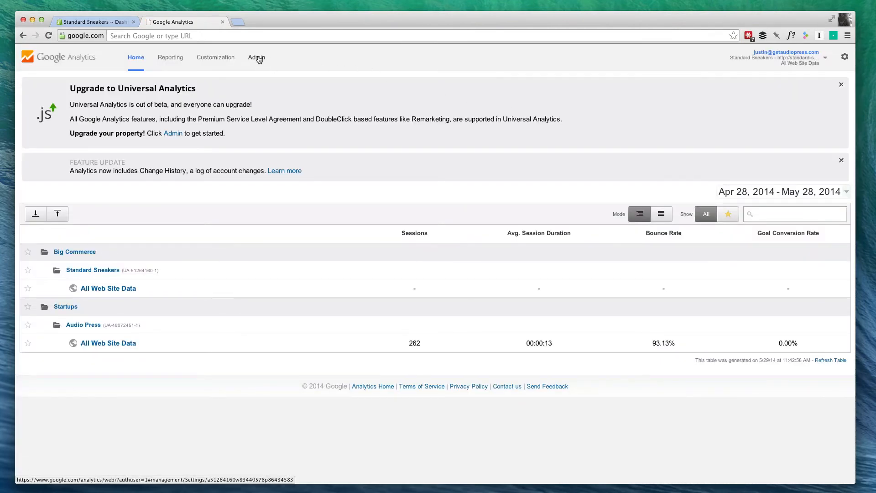
{"action": "left_click", "coordinate": [256, 56]}
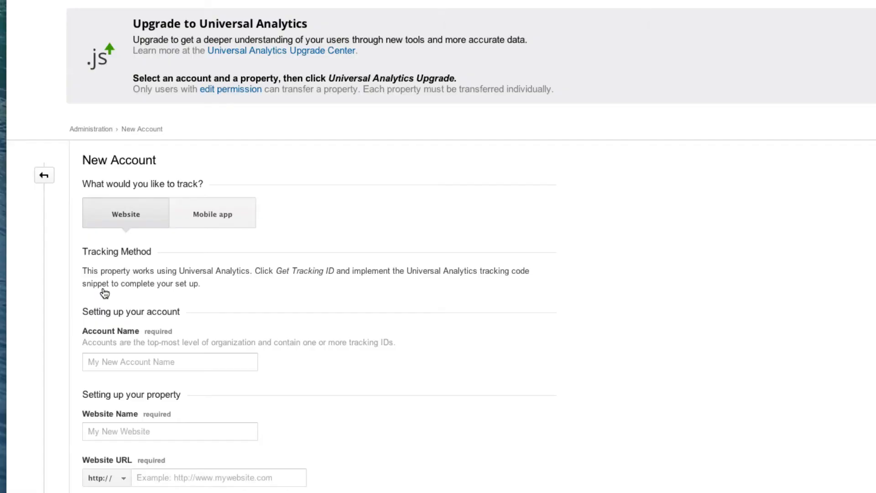
Name the account Shopify, the website Standard Sneakers, with industry Beauty and Fitness.
{"action": "scroll", "scroll_direction": "down", "scroll_amount": 3}
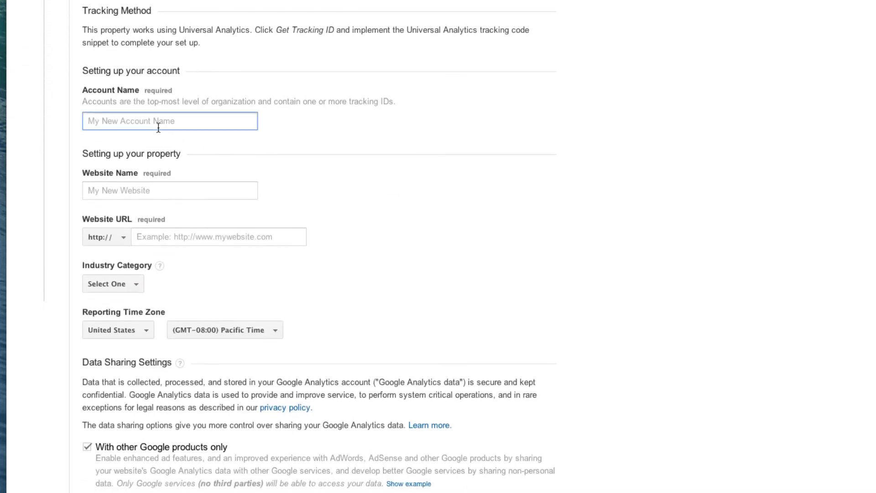
{"action": "type", "text": "S"}
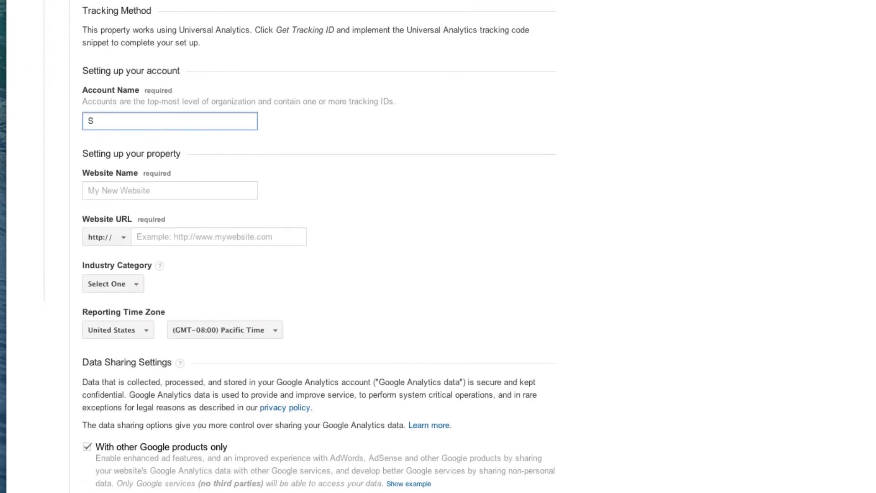
{"action": "type", "text": "hopify"}
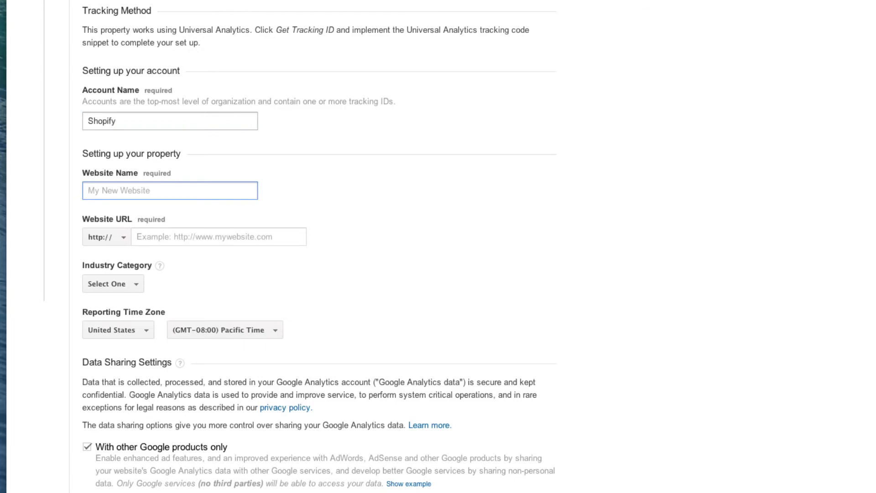
{"action": "type", "text": "Standard Sneakers"}
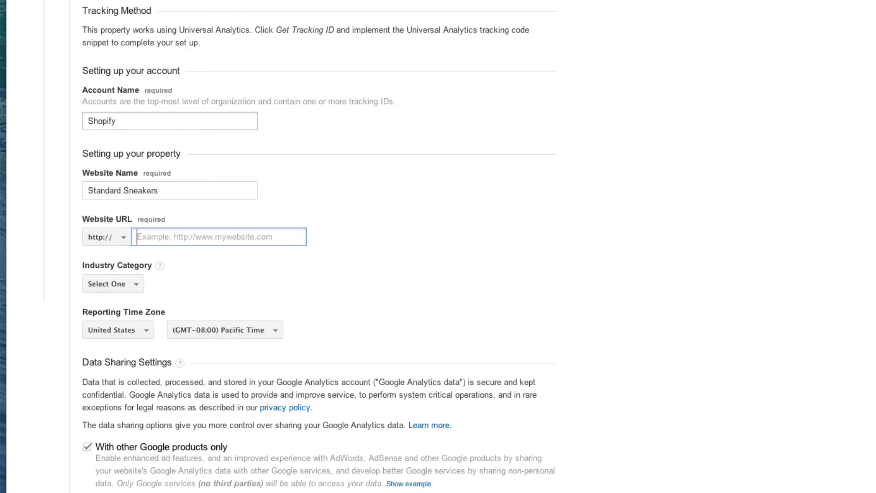
{"action": "left_click", "coordinate": [112, 283]}
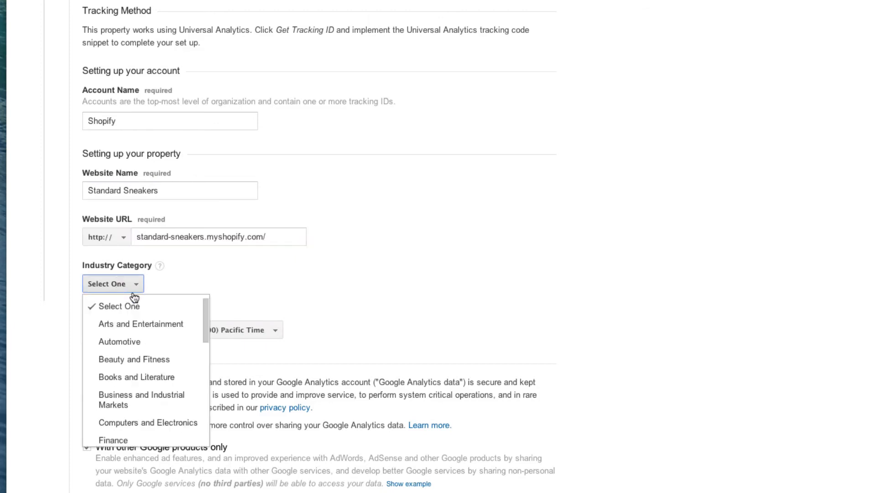
{"action": "left_click", "coordinate": [134, 359]}
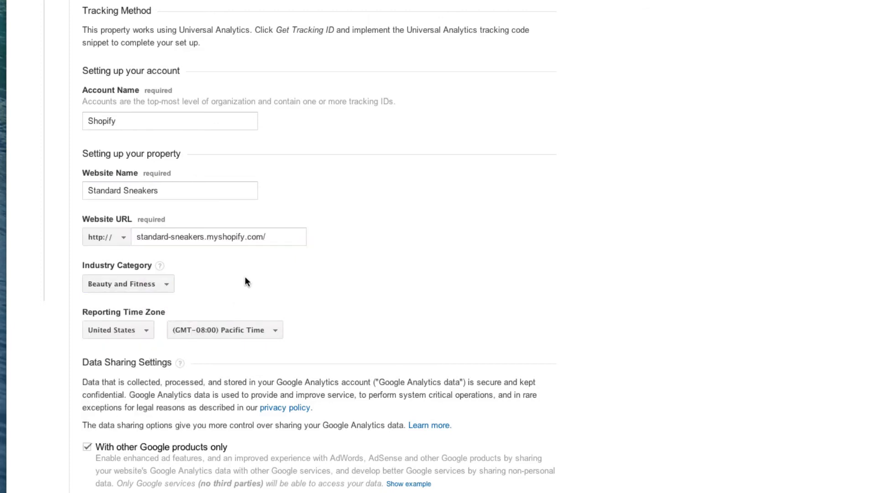
Set the reporting time zone to Central Time and request the tracking ID.
{"action": "scroll", "scroll_direction": "down", "scroll_amount": 3}
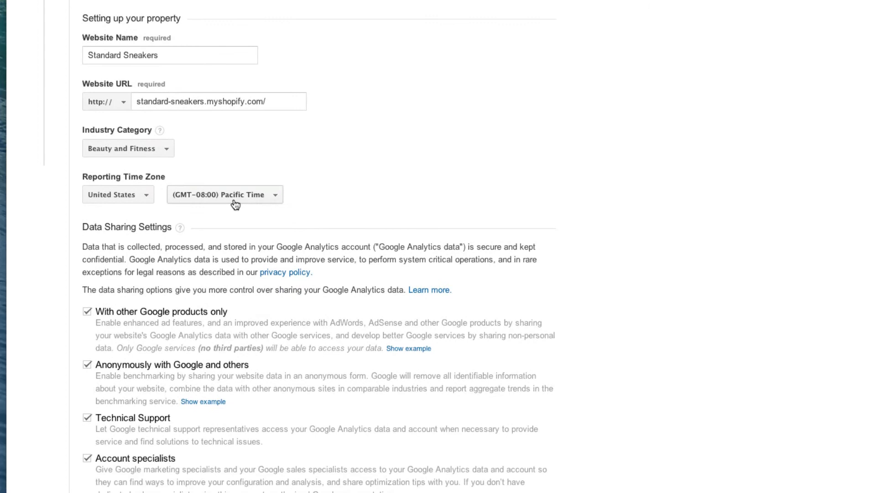
{"action": "left_click", "coordinate": [224, 194]}
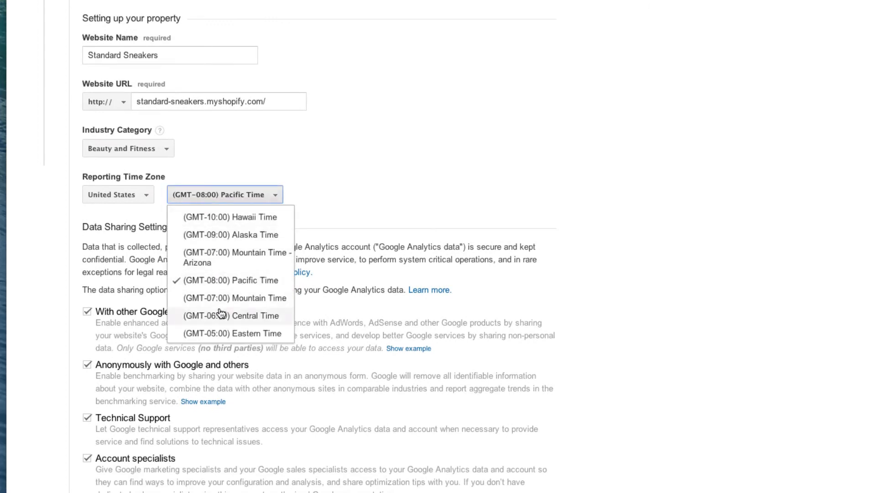
{"action": "left_click", "coordinate": [230, 315]}
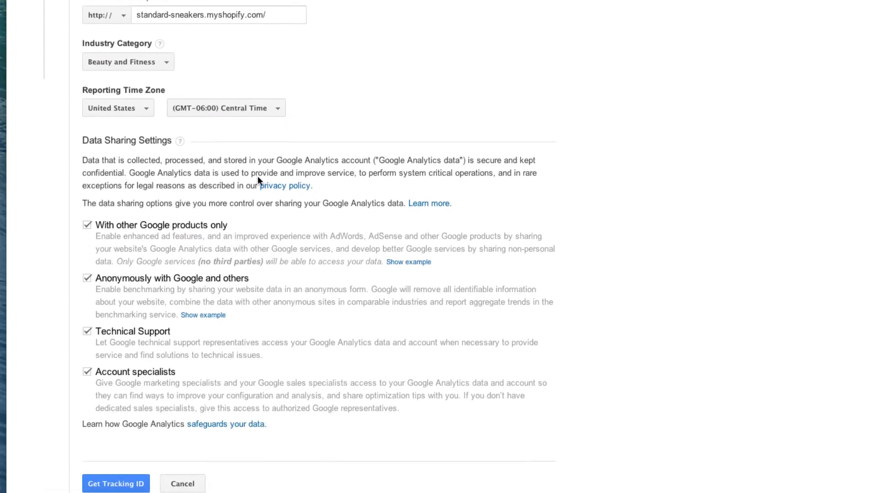
{"action": "mouse_move", "coordinate": [77, 217]}
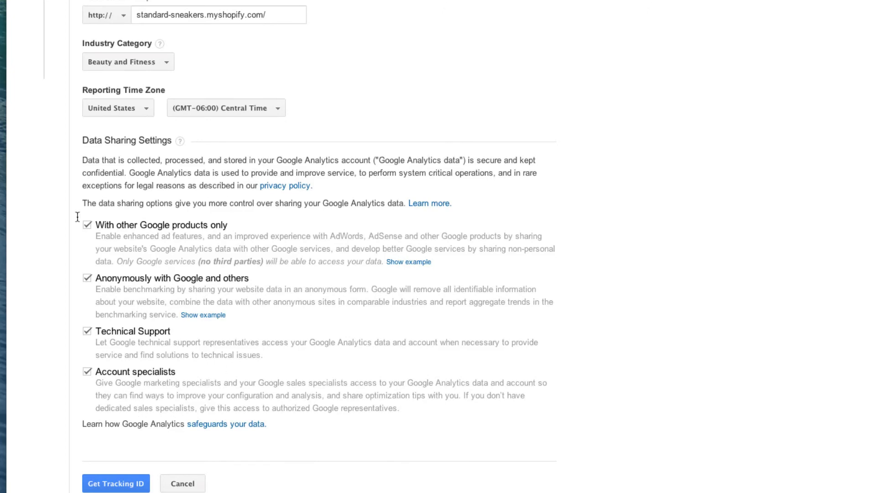
{"action": "mouse_move", "coordinate": [113, 474]}
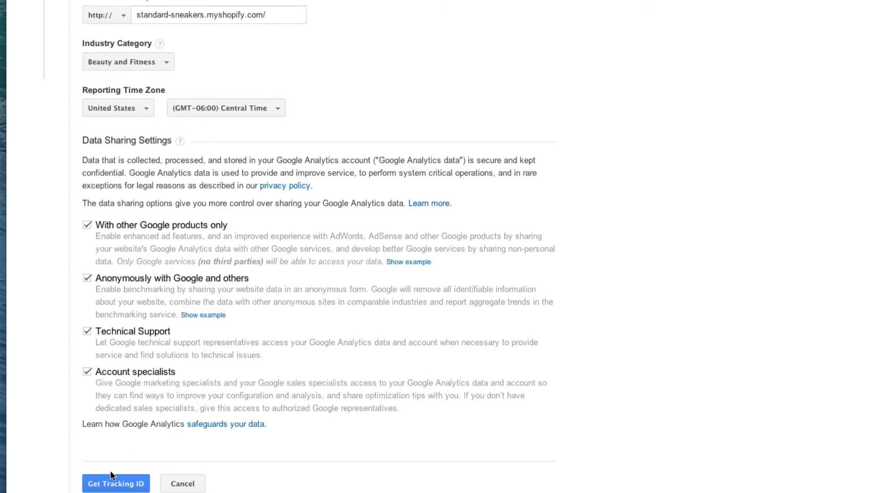
{"action": "left_click", "coordinate": [116, 483]}
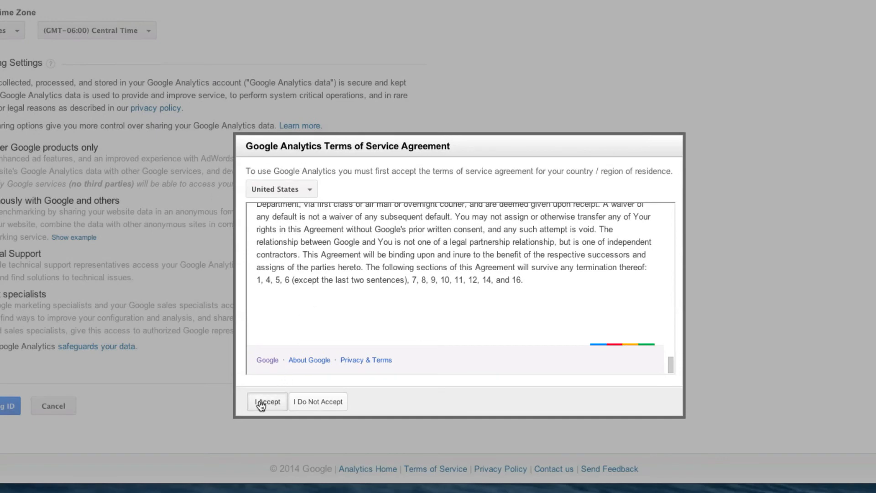
Accept the terms of service and select the UA-51475805-1 tracking code.
{"action": "left_click", "coordinate": [268, 402]}
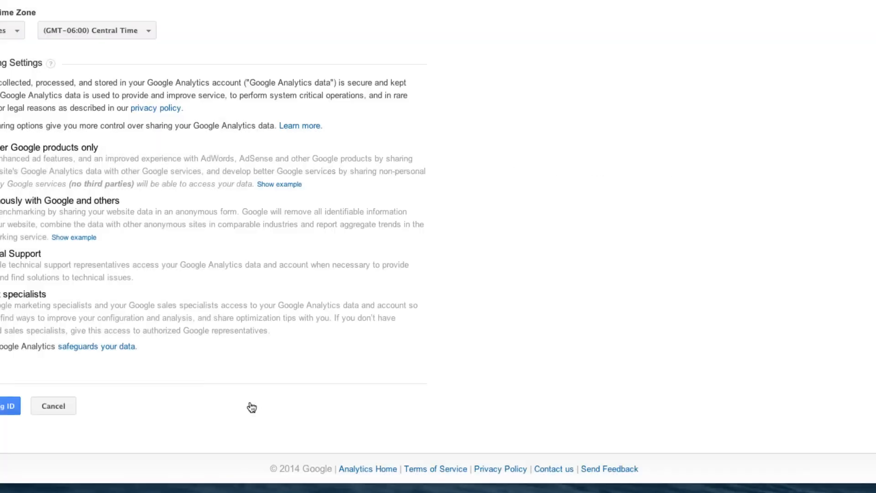
{"action": "left_click", "coordinate": [7, 405]}
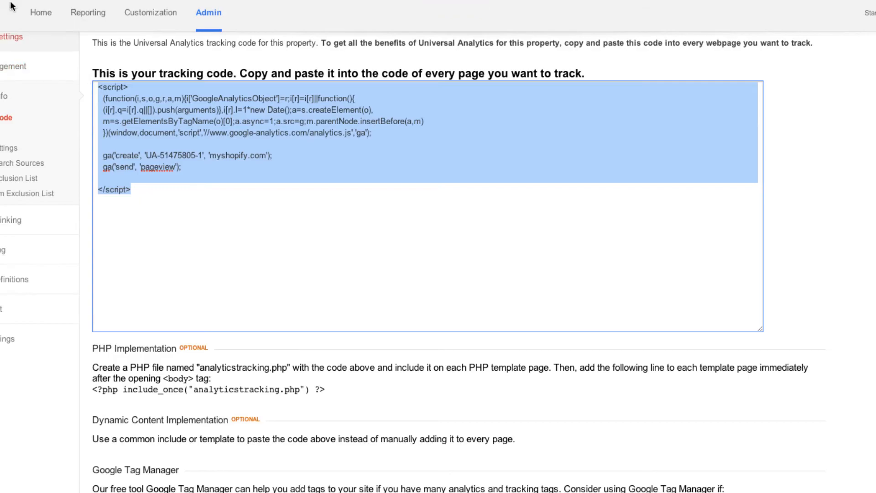
Go to Shopify's General settings and bring the empty Google Analytics code field into view.
{"action": "left_click", "coordinate": [92, 24]}
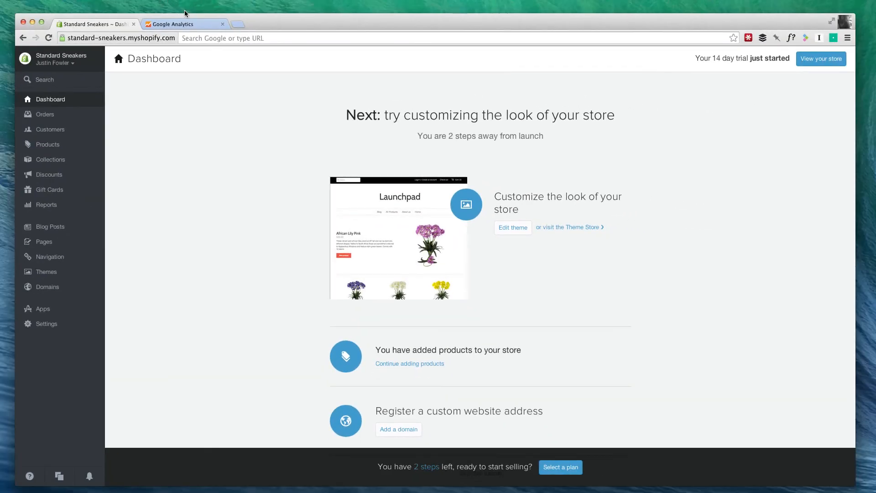
{"action": "mouse_move", "coordinate": [47, 324]}
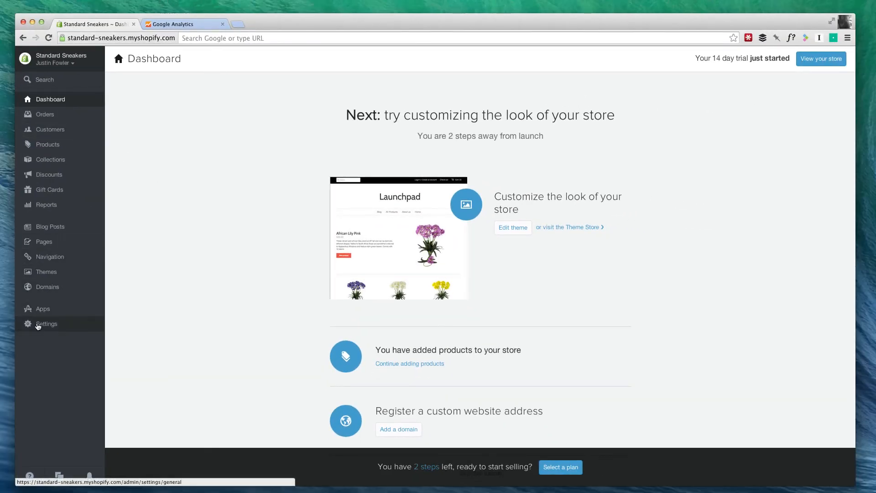
{"action": "left_click", "coordinate": [46, 323]}
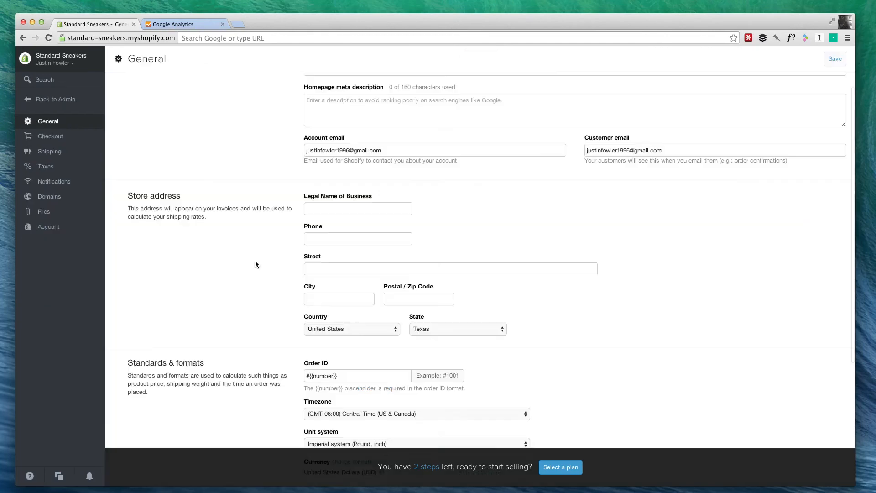
{"action": "scroll", "scroll_direction": "down", "scroll_amount": 3}
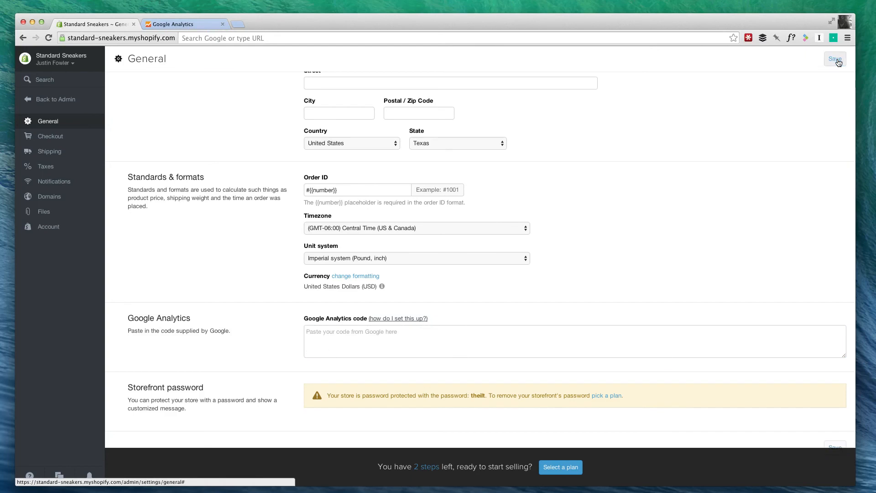
{"action": "mouse_move", "coordinate": [825, 97]}
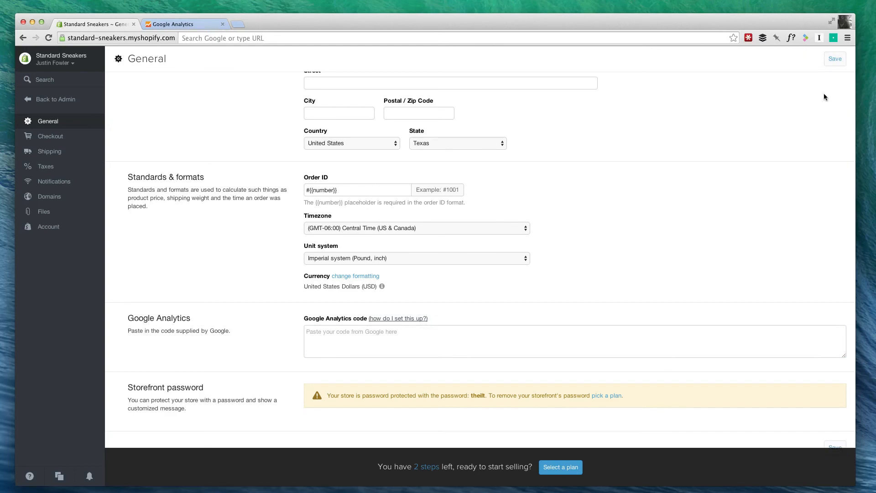
{"action": "mouse_move", "coordinate": [743, 114]}
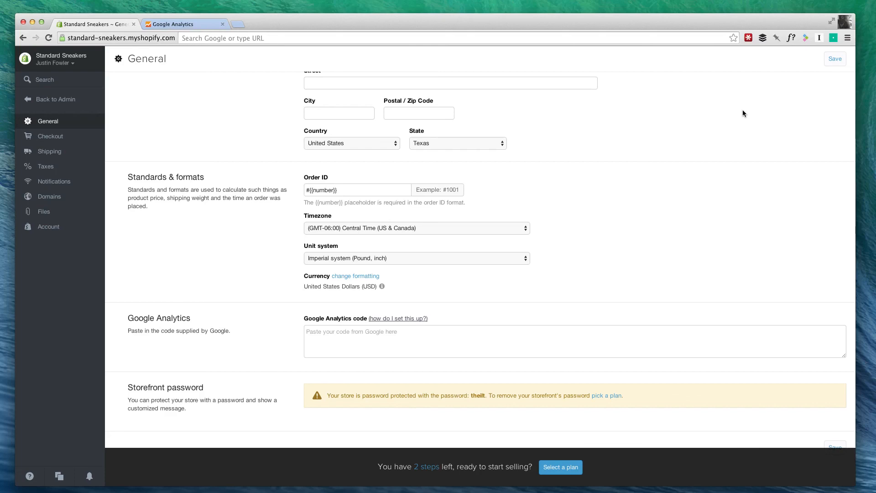
{"action": "mouse_move", "coordinate": [640, 97]}
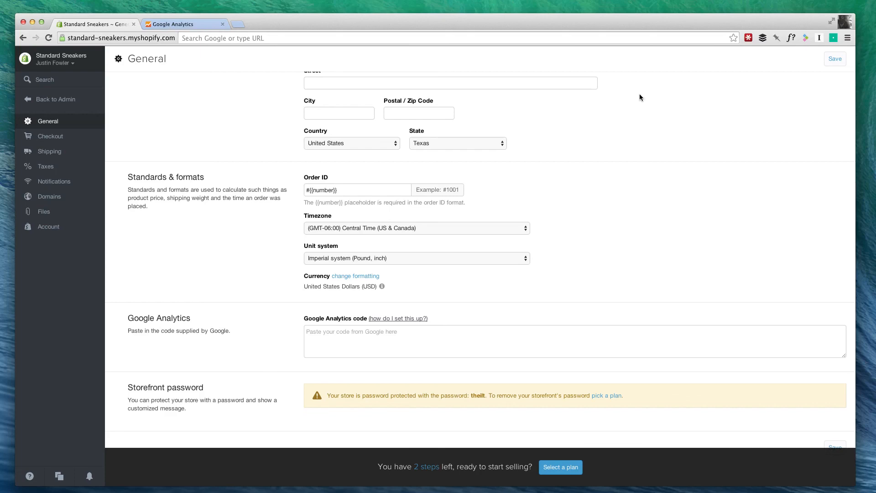
{"action": "mouse_move", "coordinate": [593, 206]}
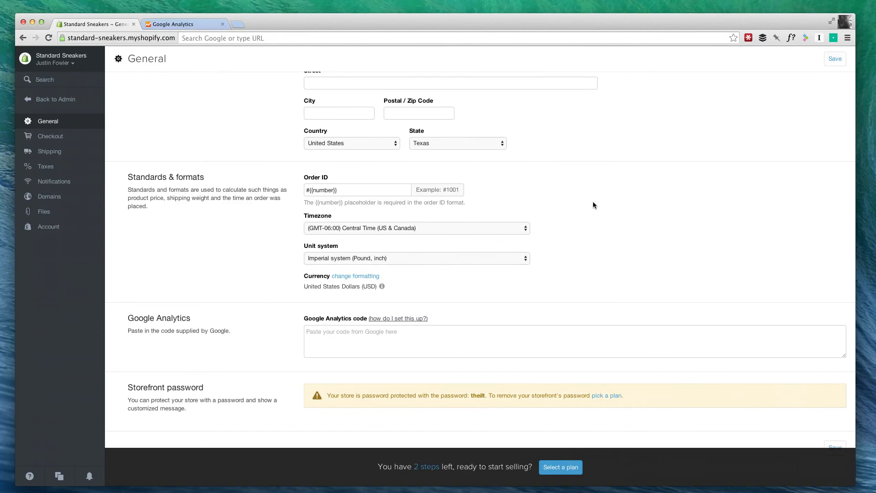
{"action": "mouse_move", "coordinate": [615, 193]}
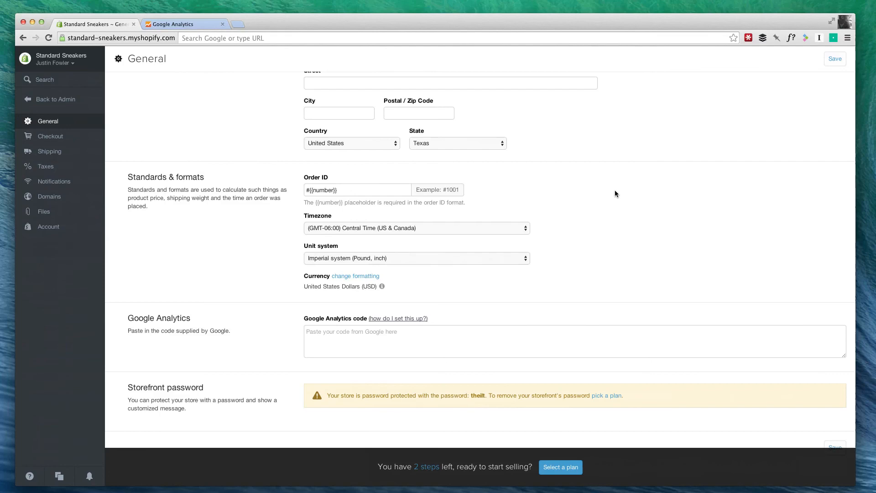